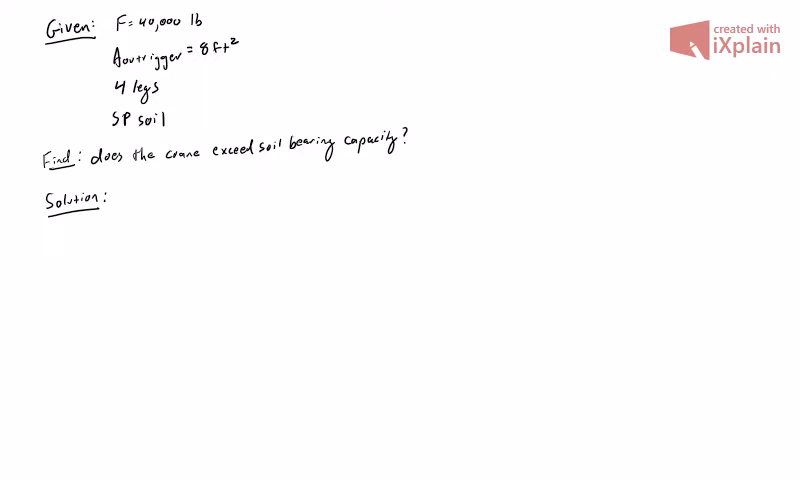
text(S)
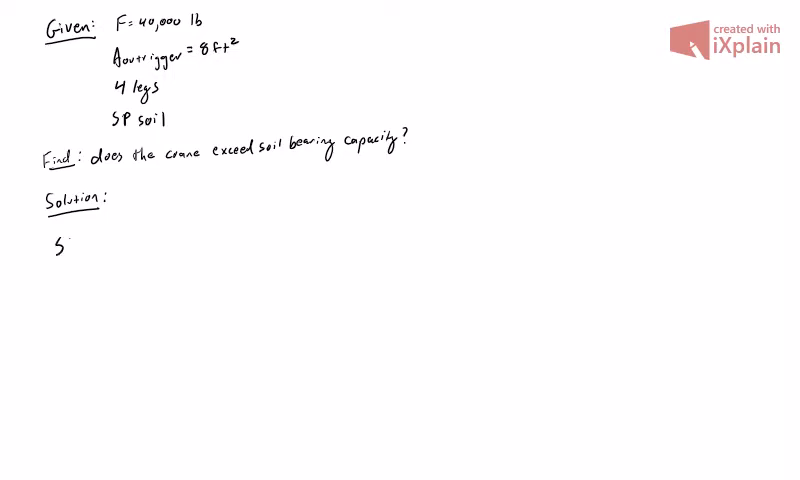
text(SP → 7)
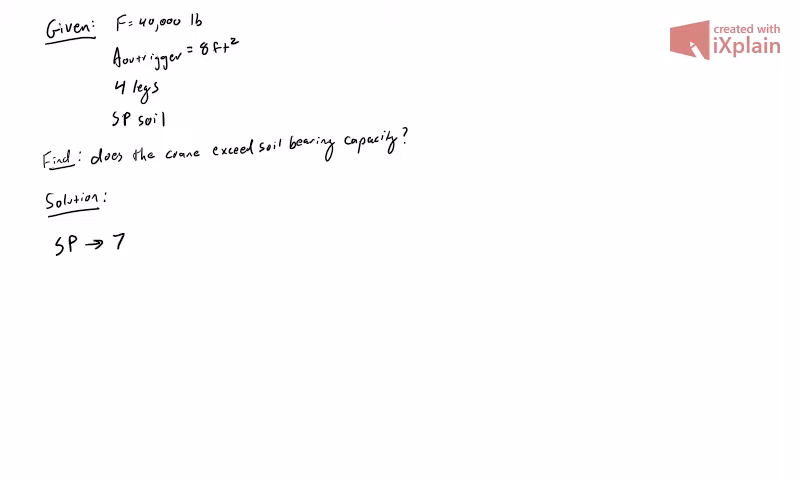
text(750 ps)
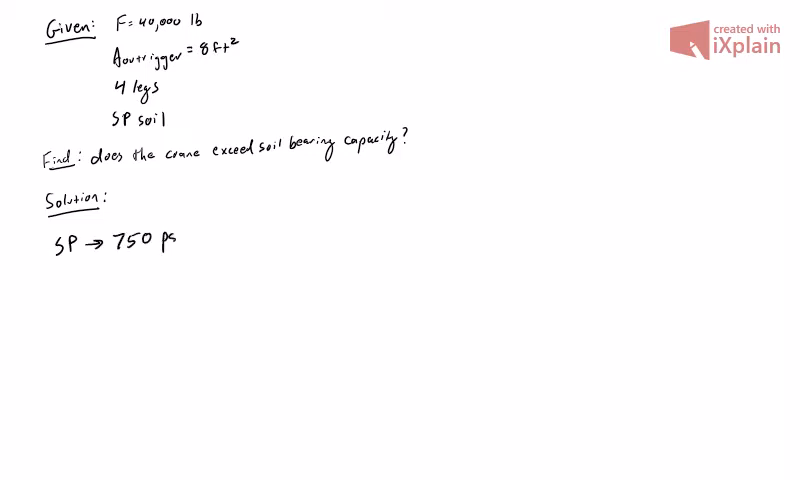
text(psf lin)
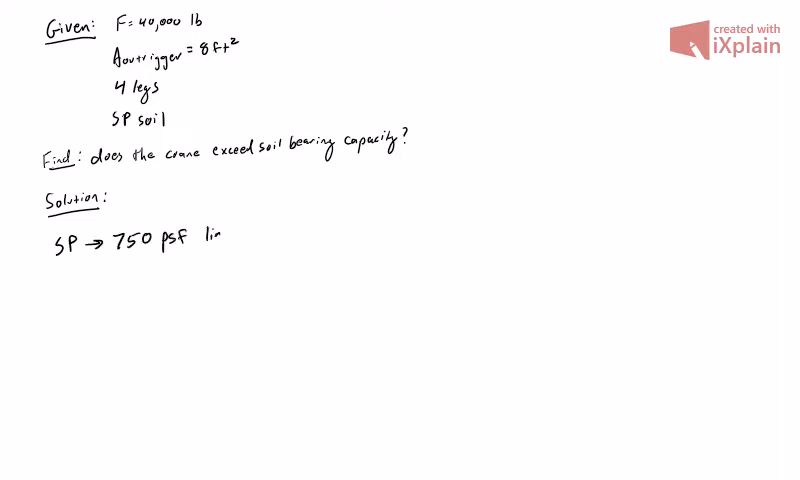
text(limit)
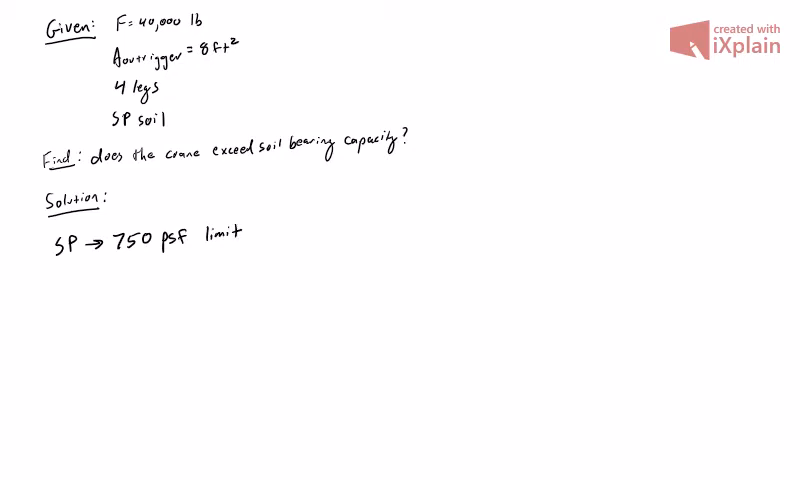
text(σ=)
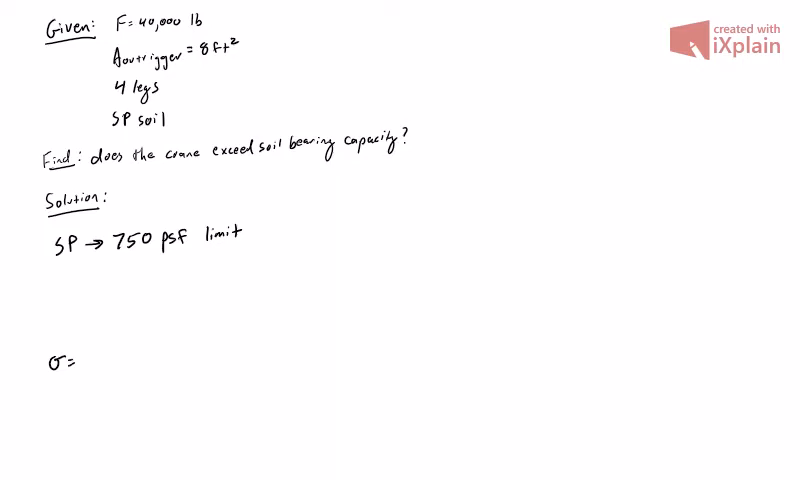
text(F/A)
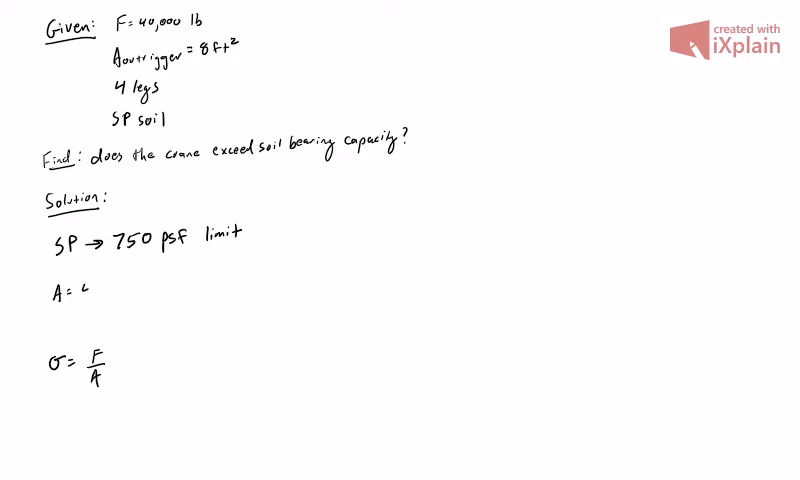
text(4)
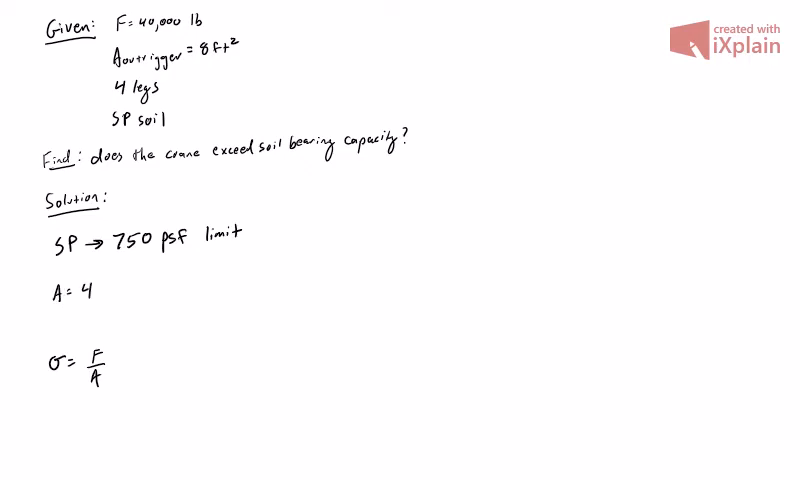
text(×)
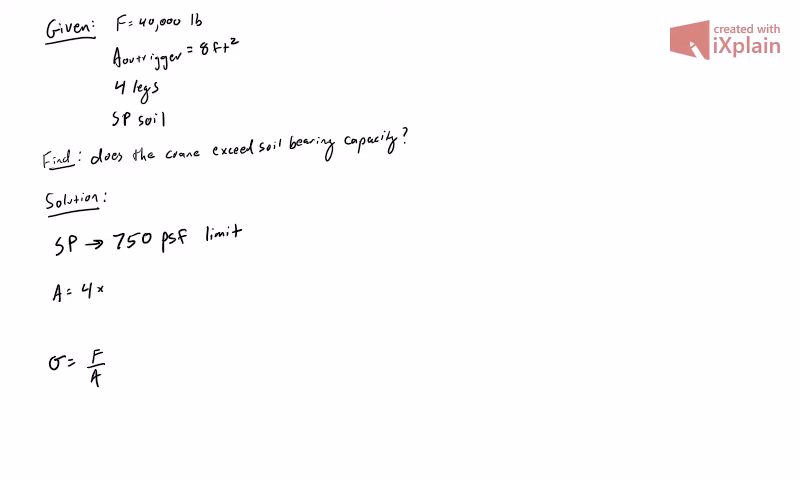
text(Aoutrigger = 4·8)
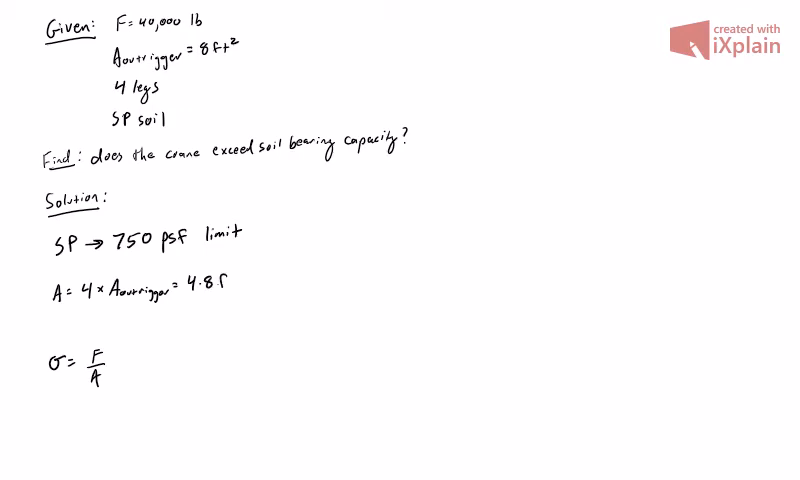
text(ft² = 32 ft²)
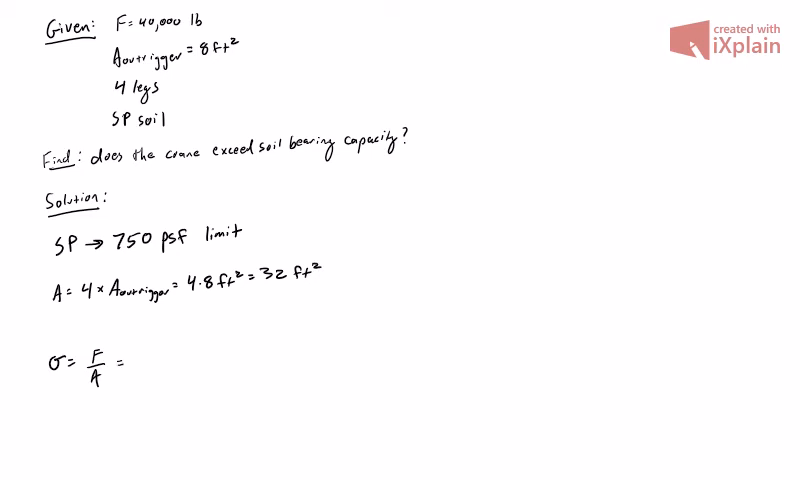
text(40,0)
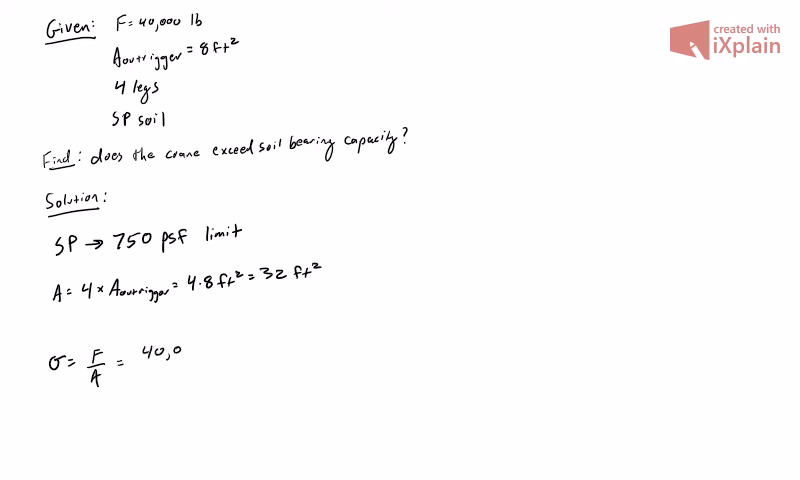
text(00 lb)
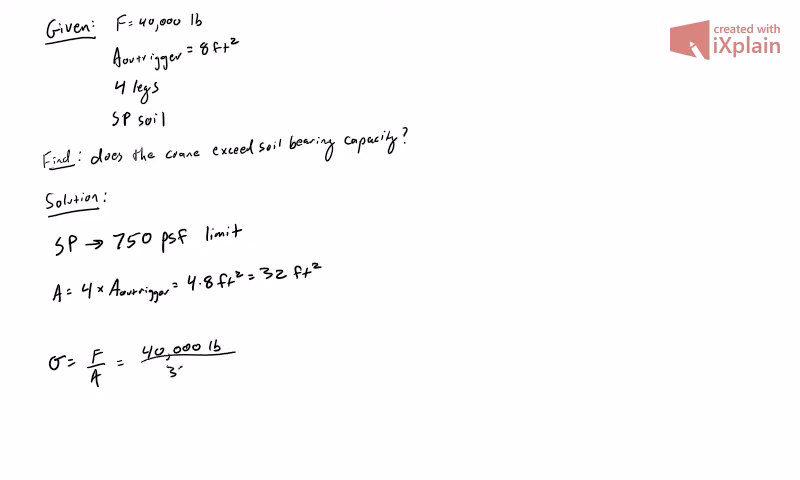
text(32ft² =)
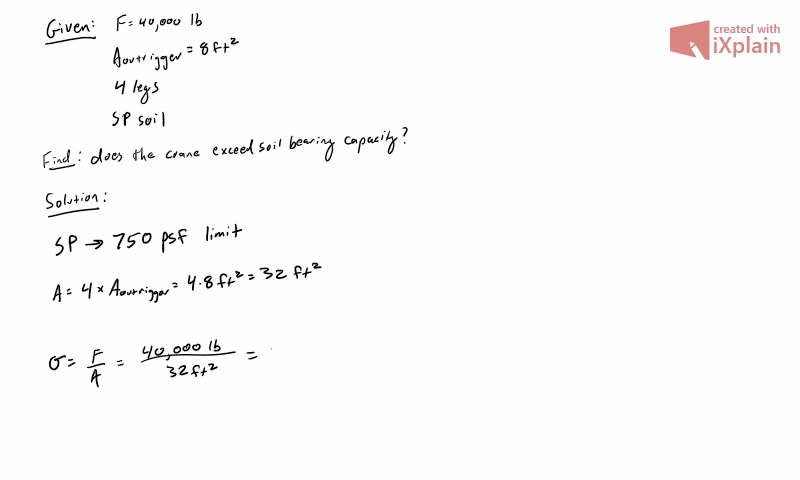
text(125r)
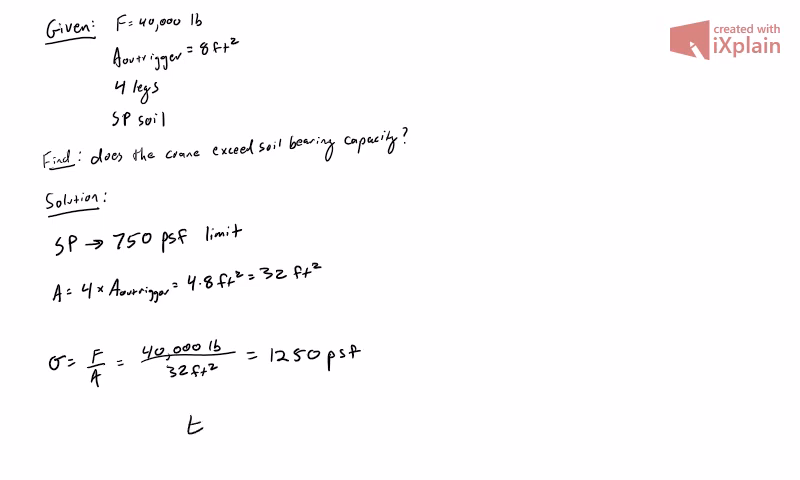
text(Exceed)
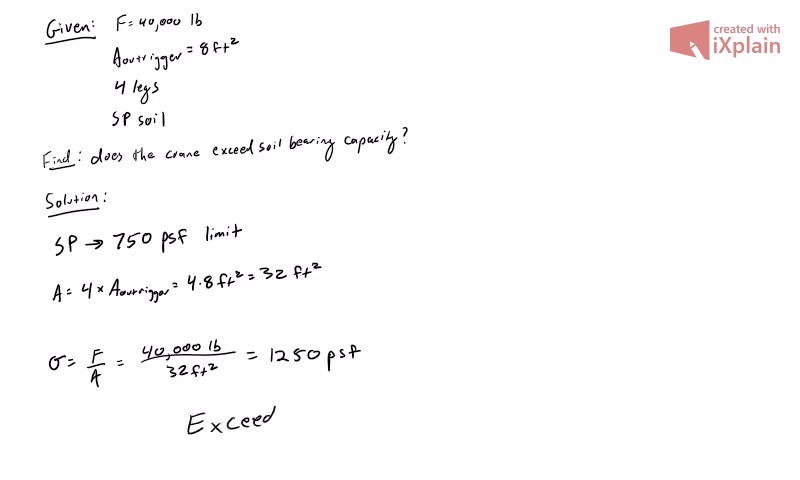
text(Soil C.)
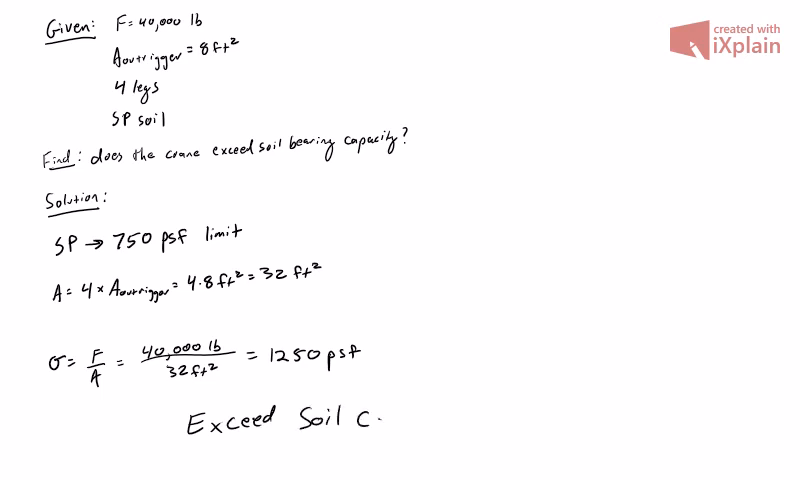